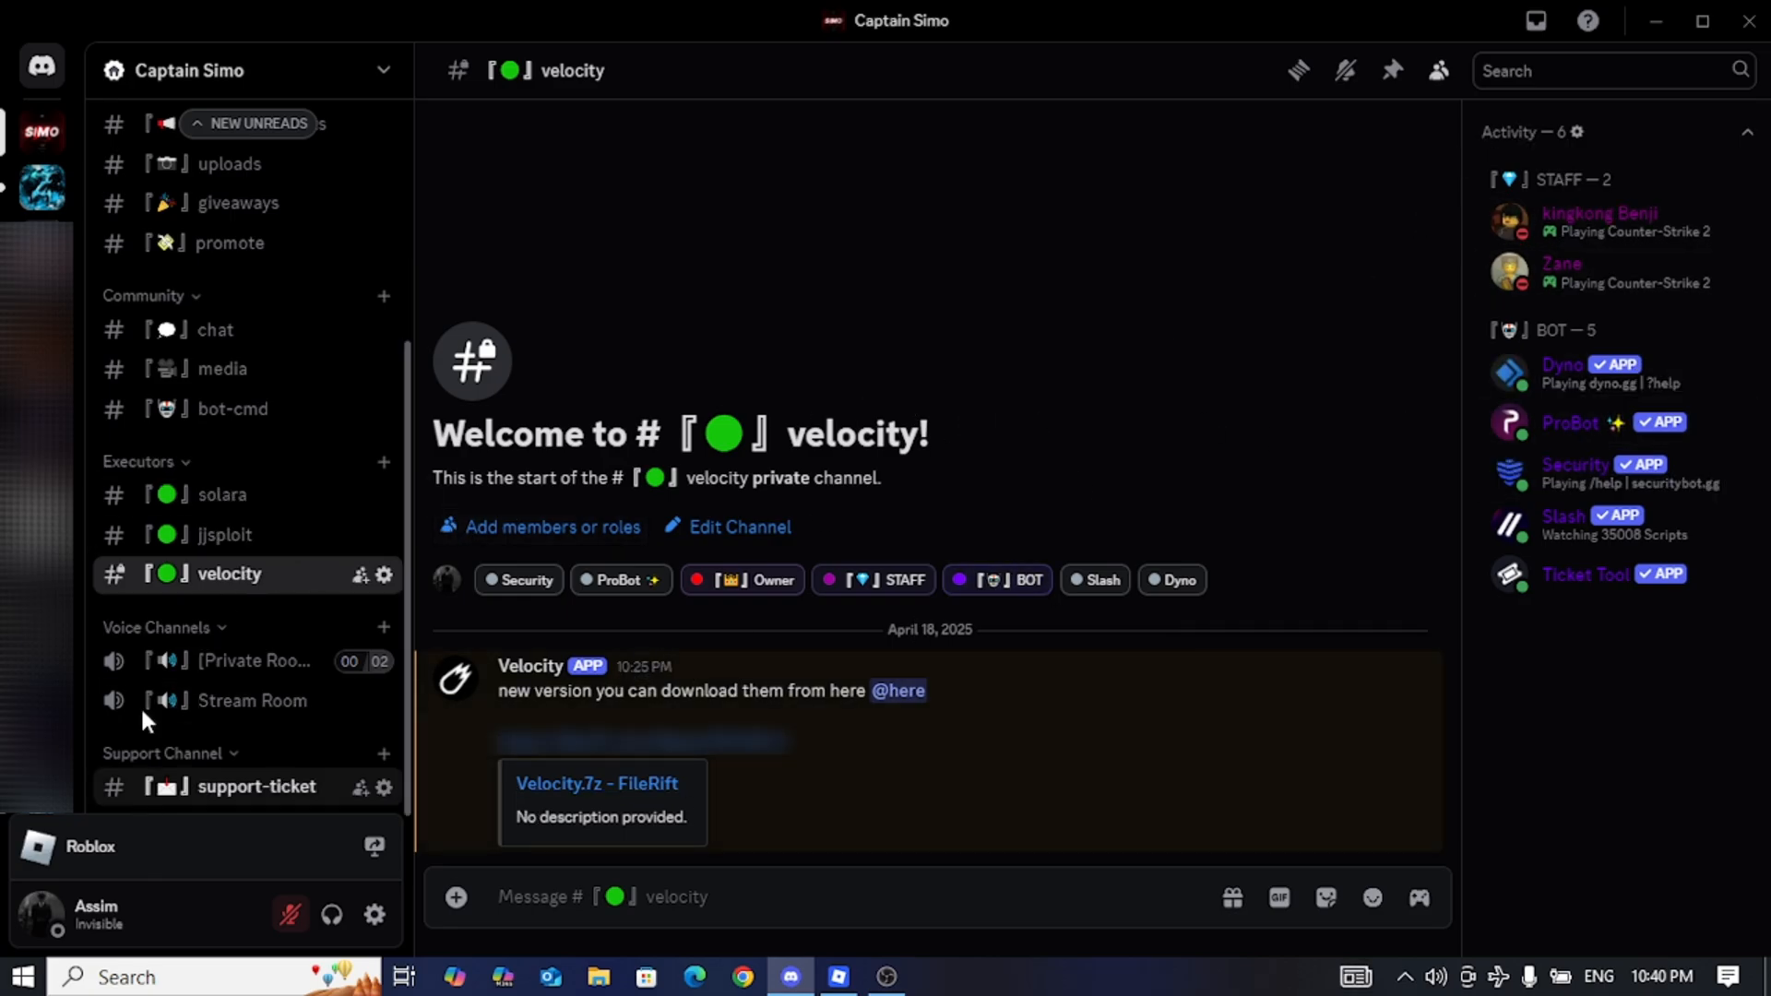
Step: Open the Velocity.7z page on FileRift and start the 564 MB download
{"action": "scroll", "scroll_direction": "up", "scroll_amount": 3}
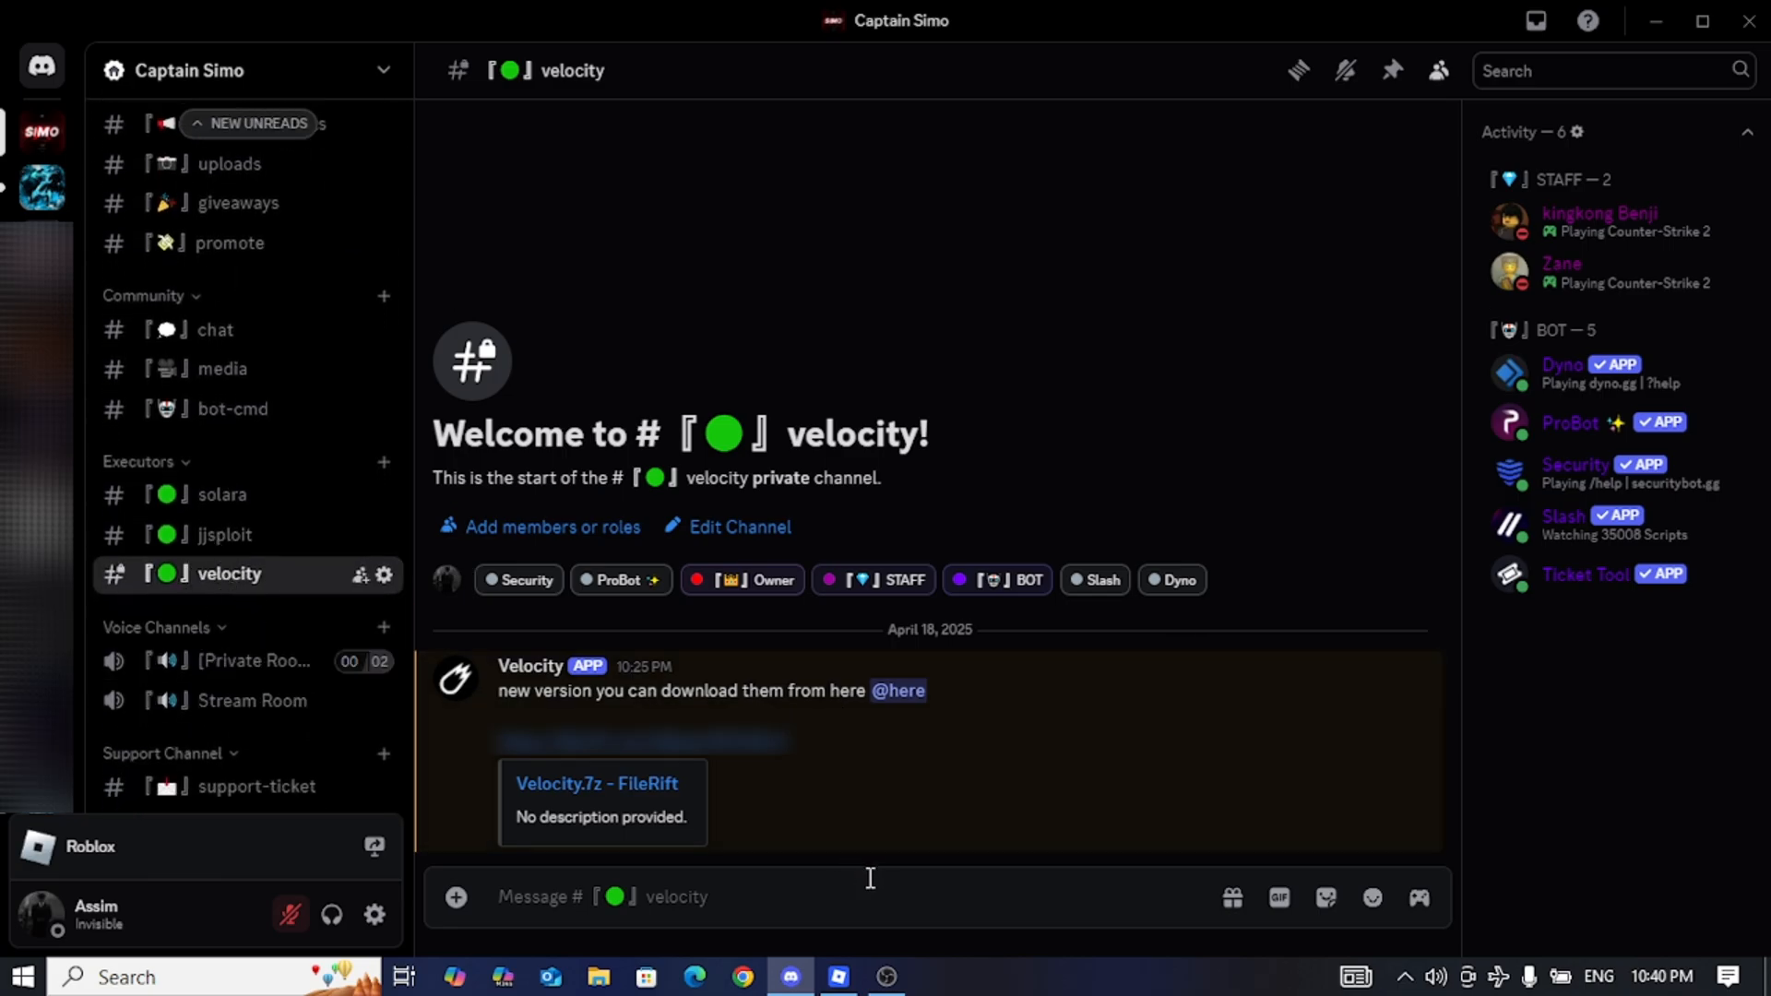
{"action": "mouse_move", "coordinate": [706, 763]}
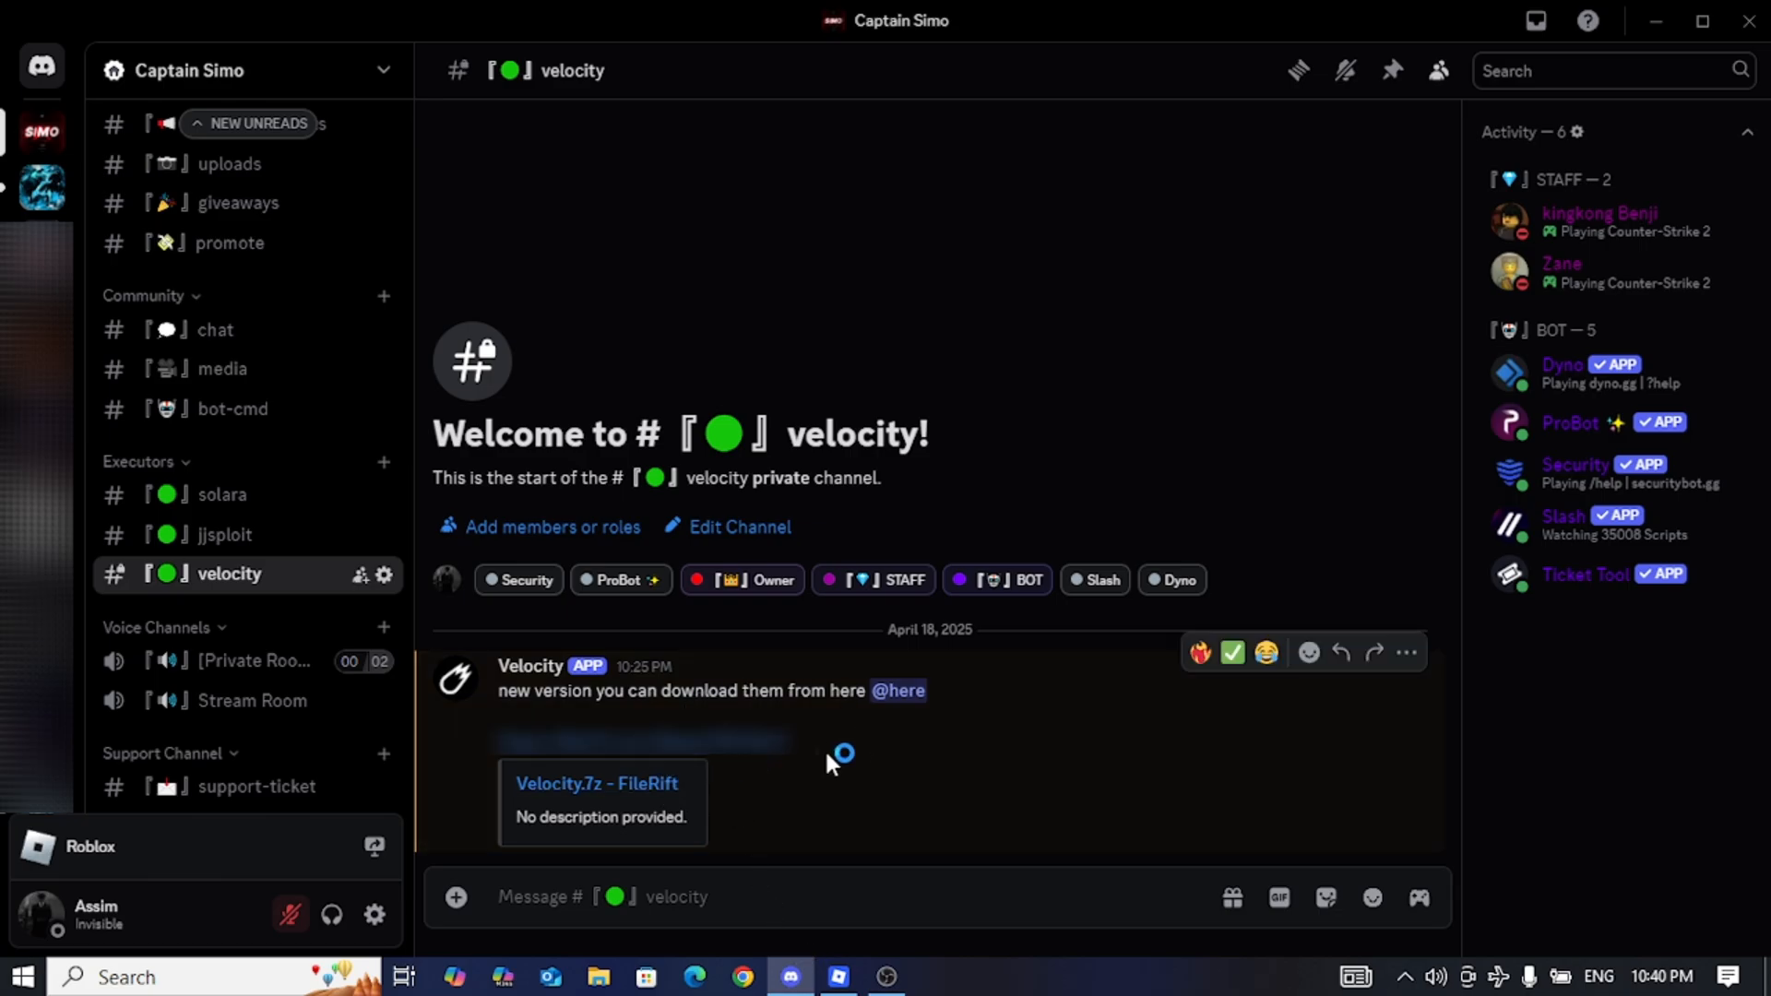
{"action": "left_click", "coordinate": [597, 783]}
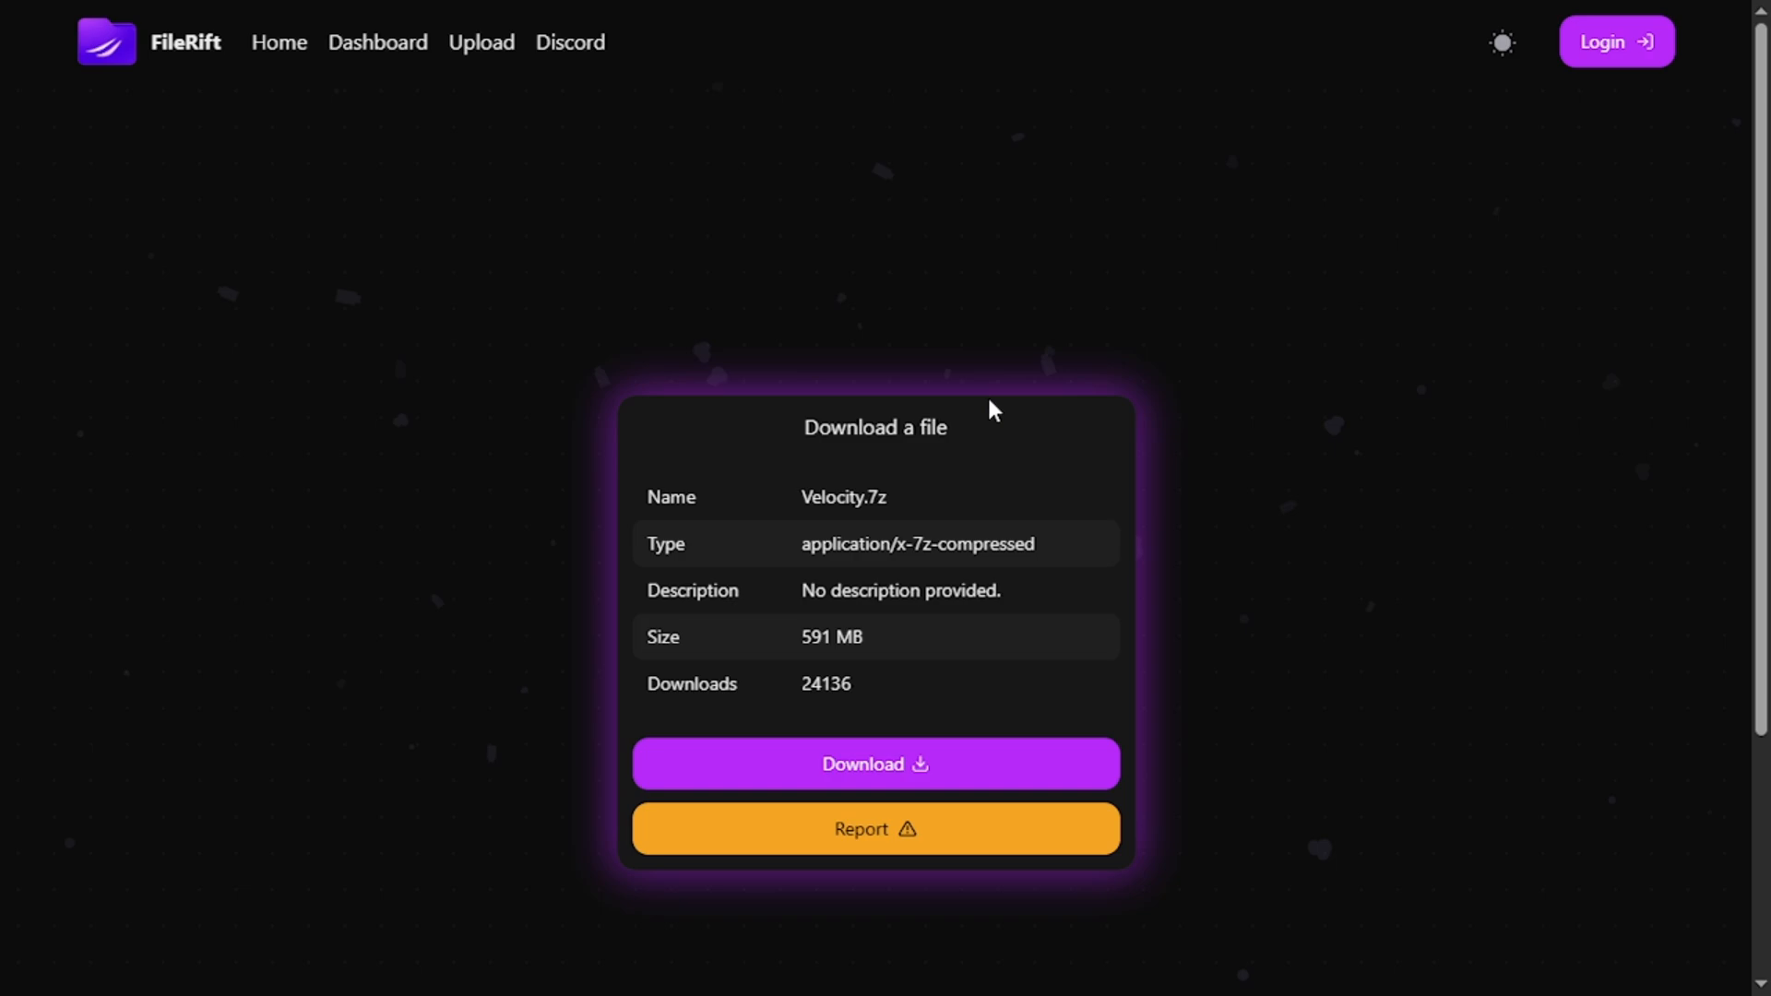
{"action": "scroll", "scroll_direction": "down", "scroll_amount": 3}
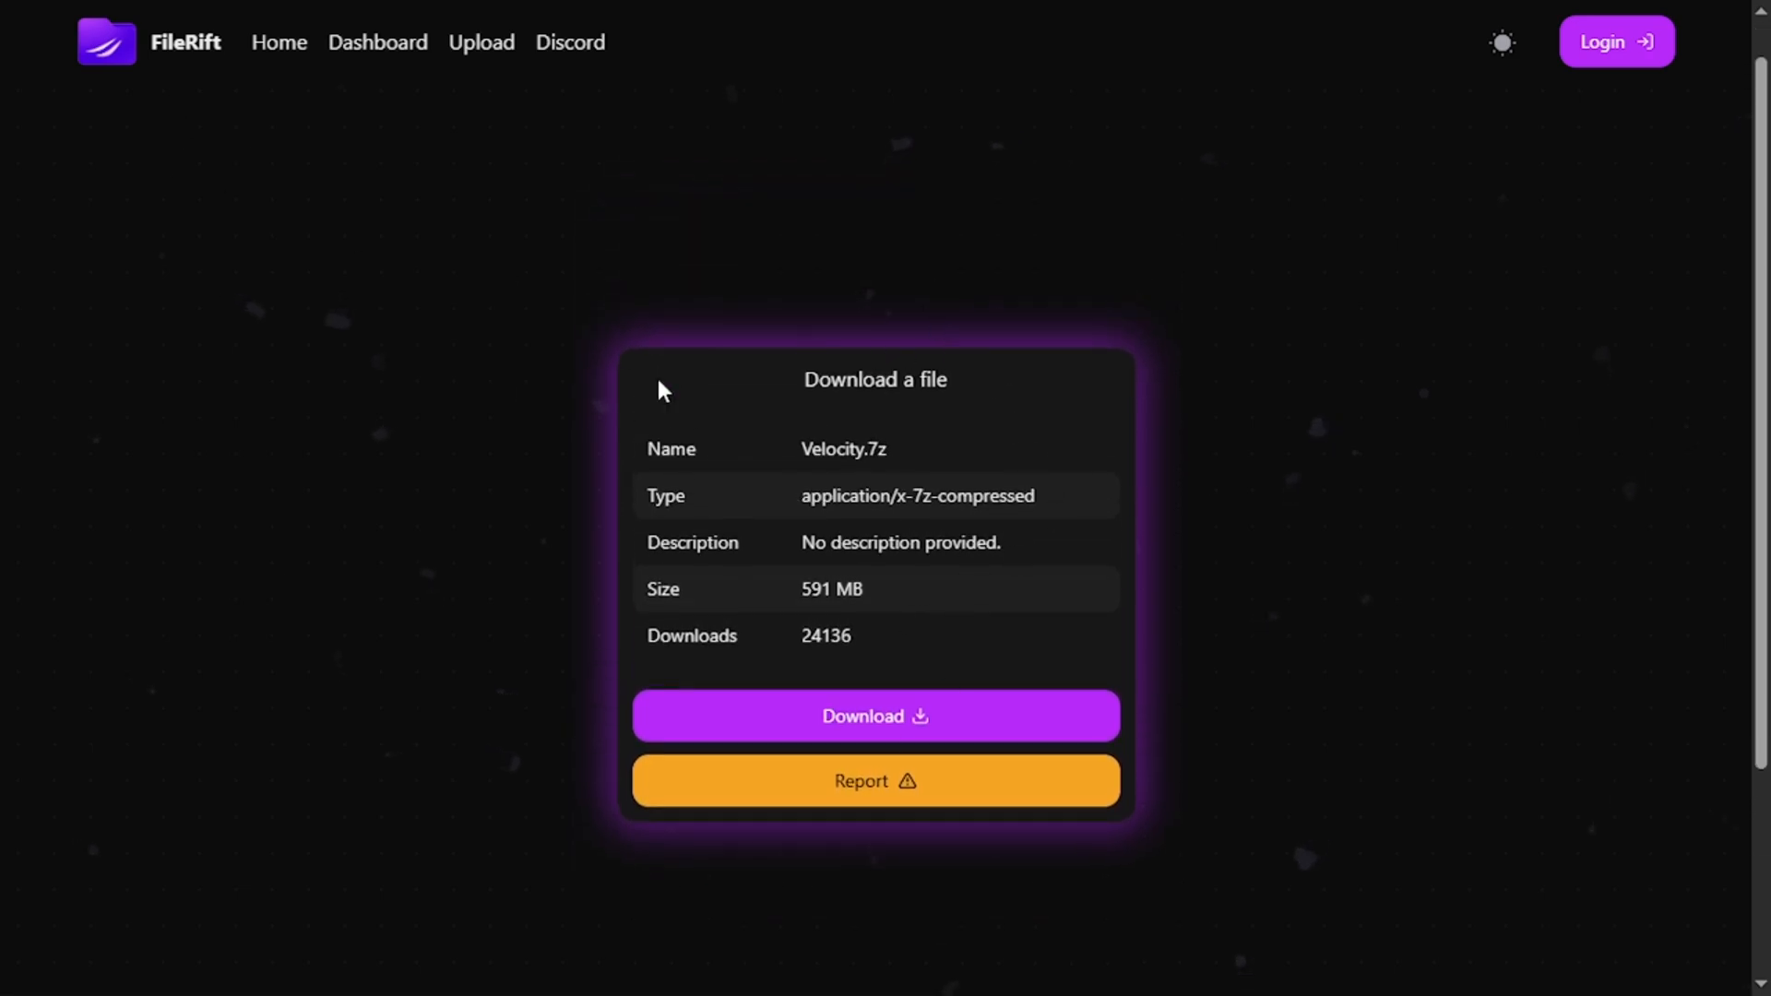
{"action": "left_click", "coordinate": [874, 715]}
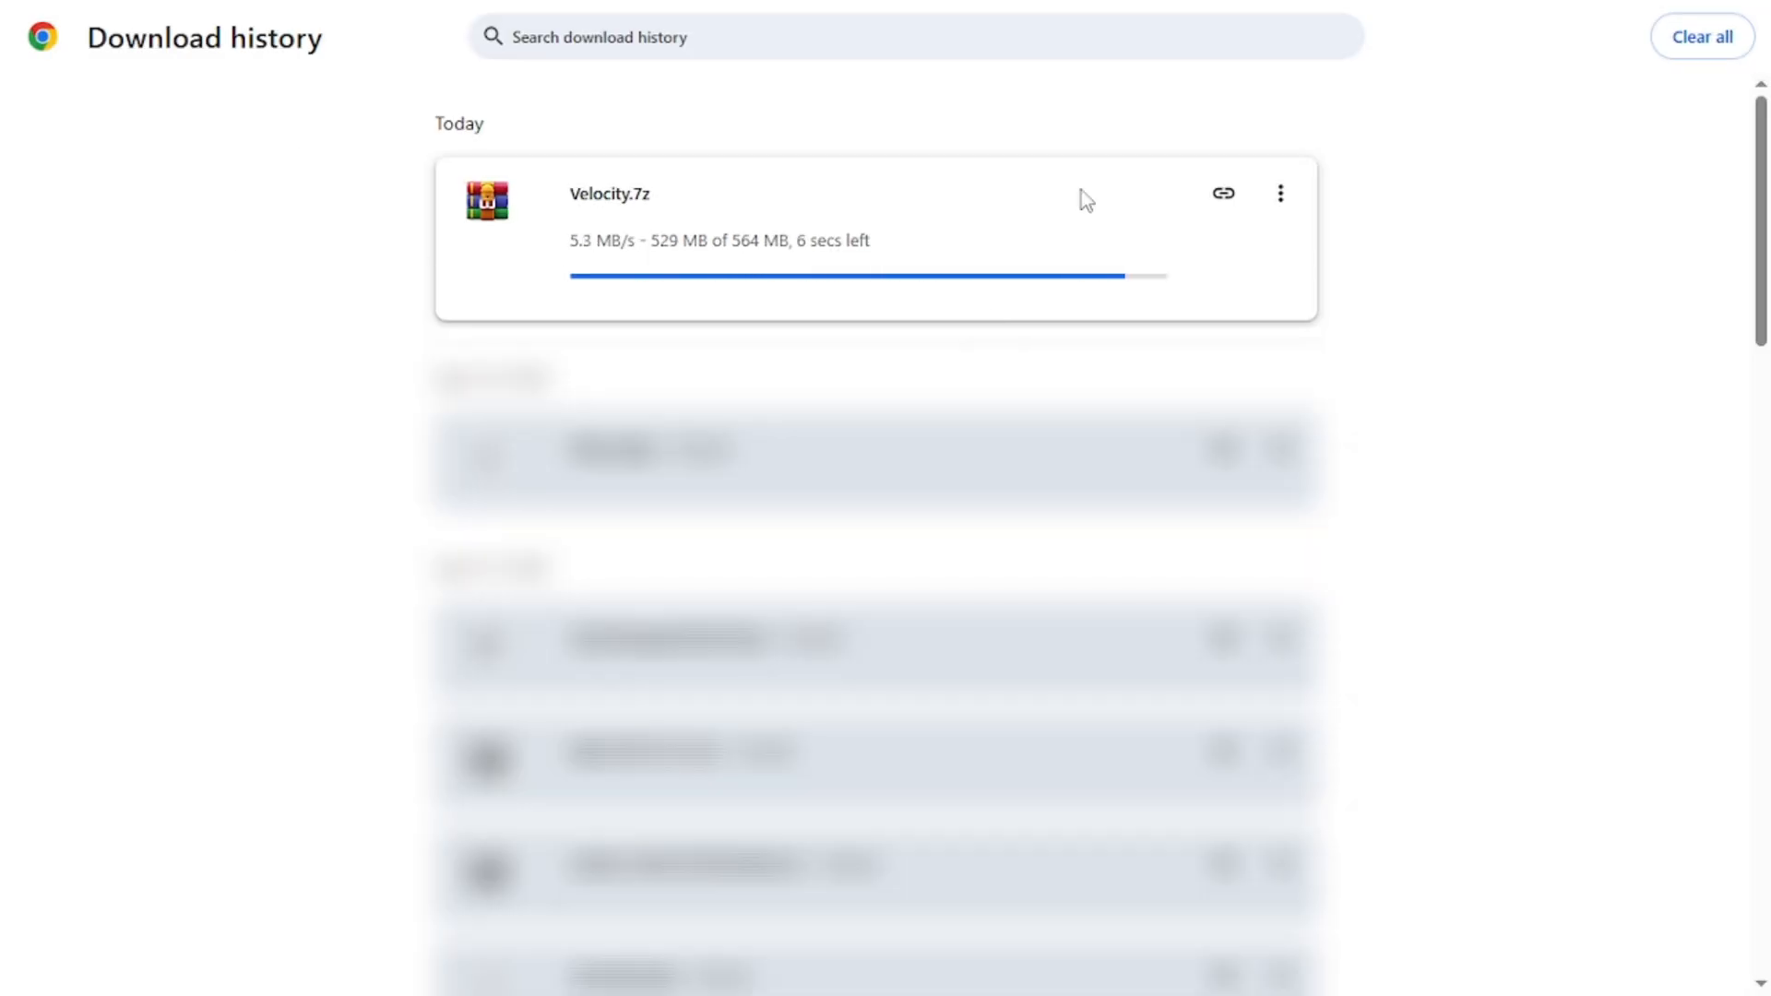
Step: Copy the finished Velocity.7z to the desktop, dismiss the downloads list and minimize Chrome
{"action": "left_click", "coordinate": [204, 293]}
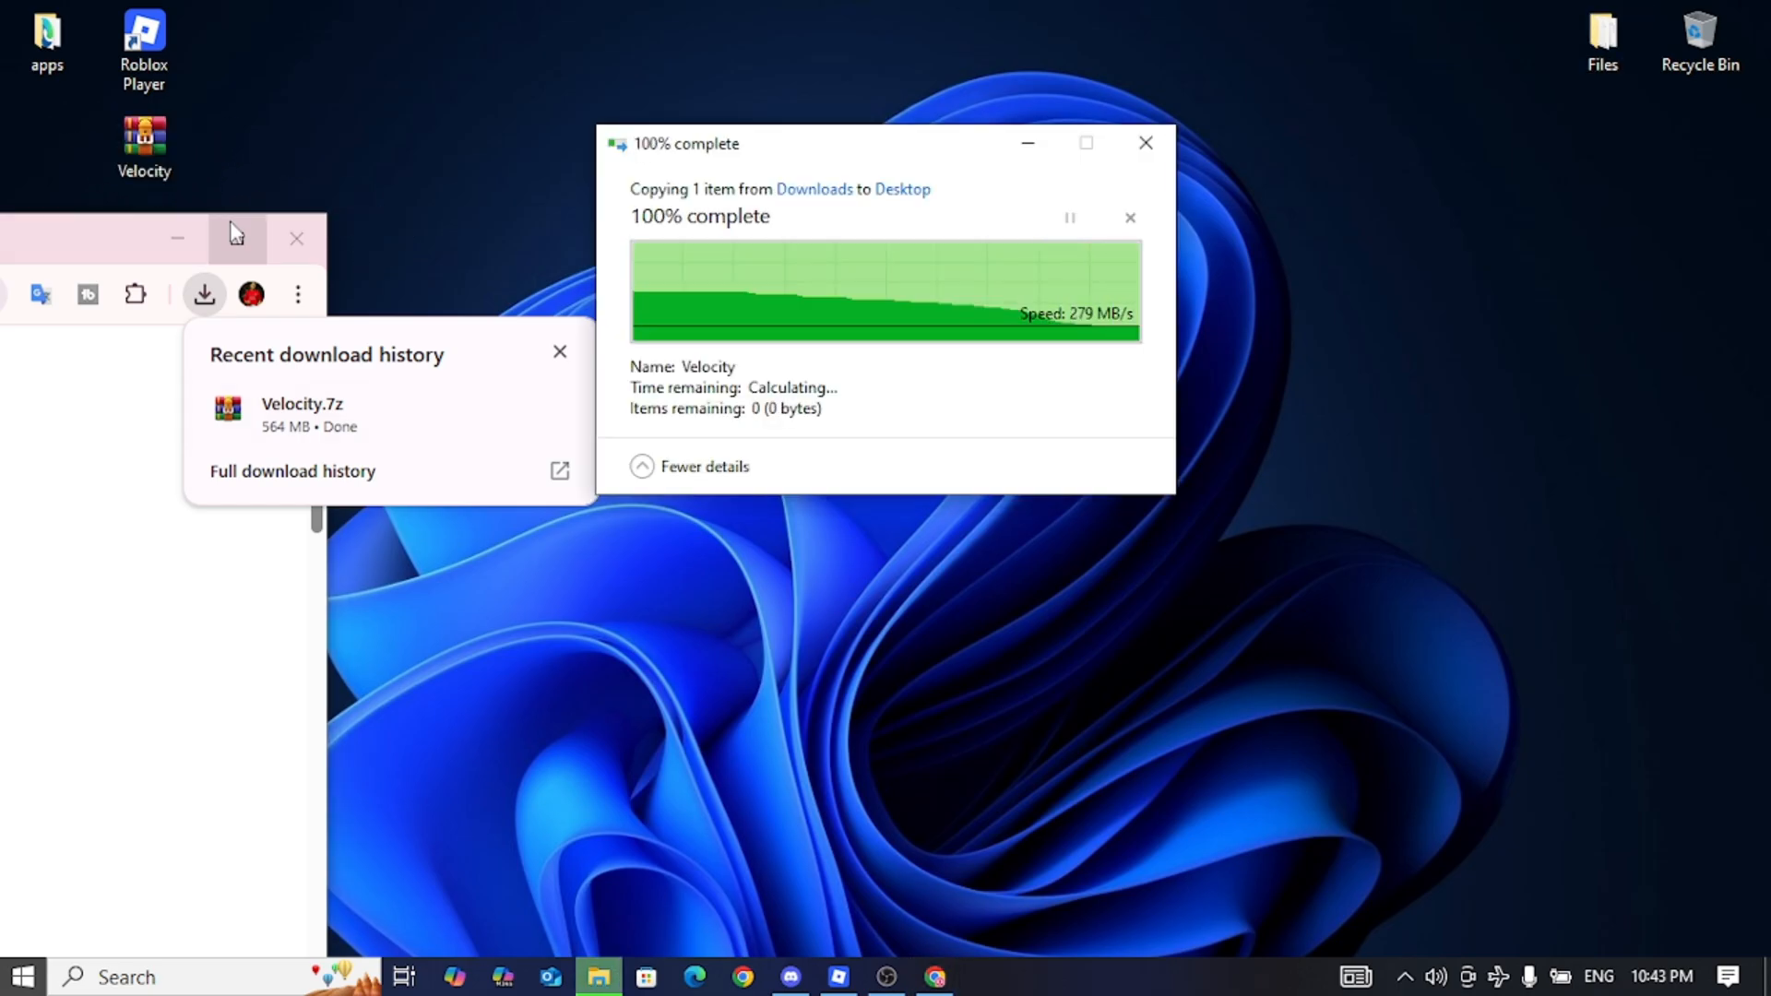
{"action": "left_click", "coordinate": [1143, 142]}
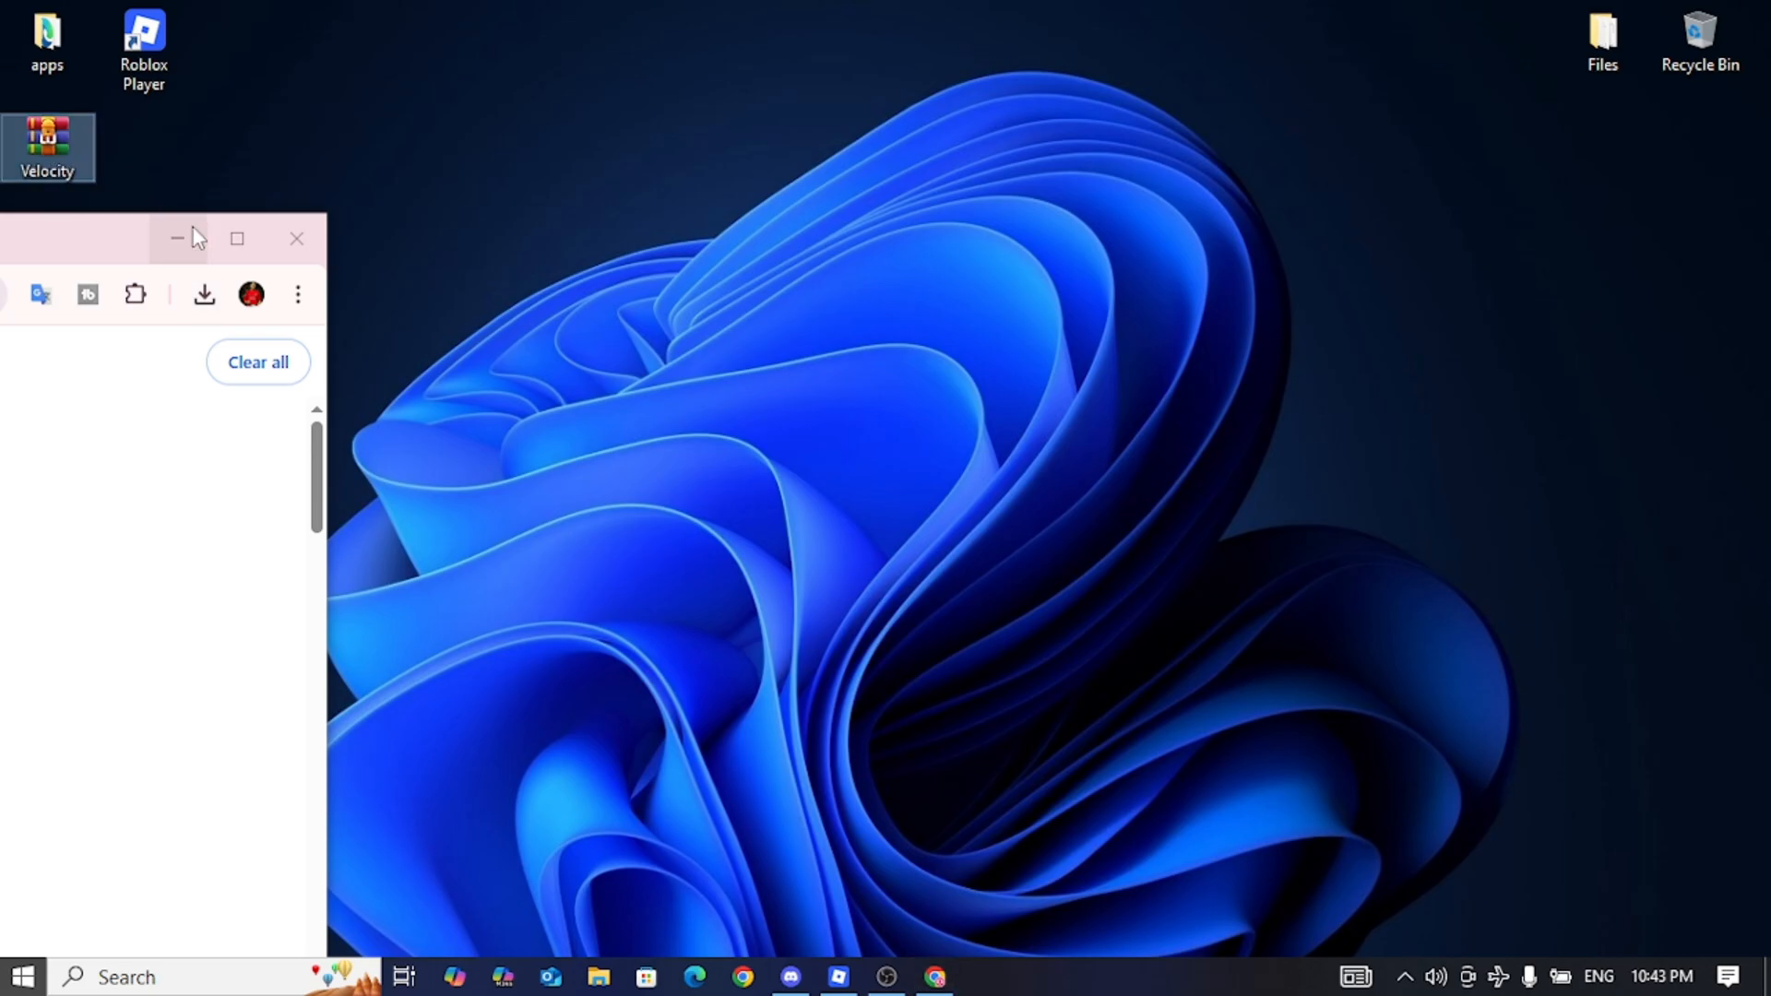
{"action": "left_click", "coordinate": [296, 238]}
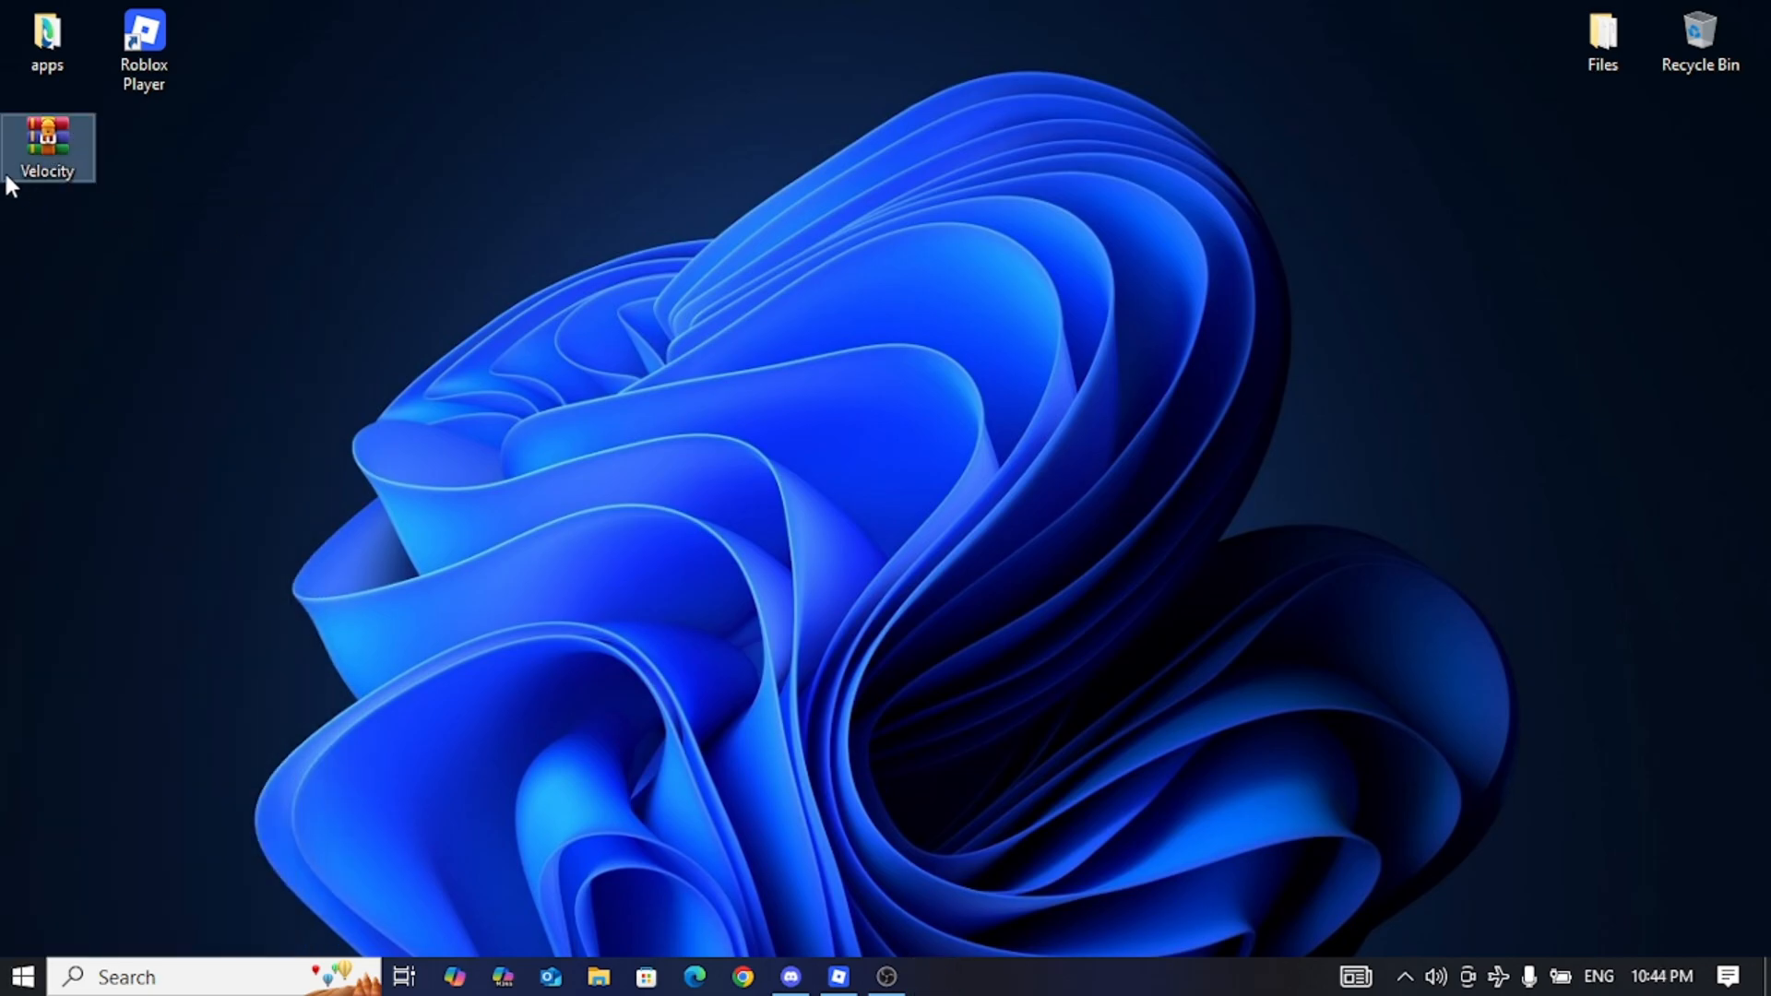
Step: Extract Velocity.7z here, creating a Velocity folder on the desktop
{"action": "right_click", "coordinate": [47, 147]}
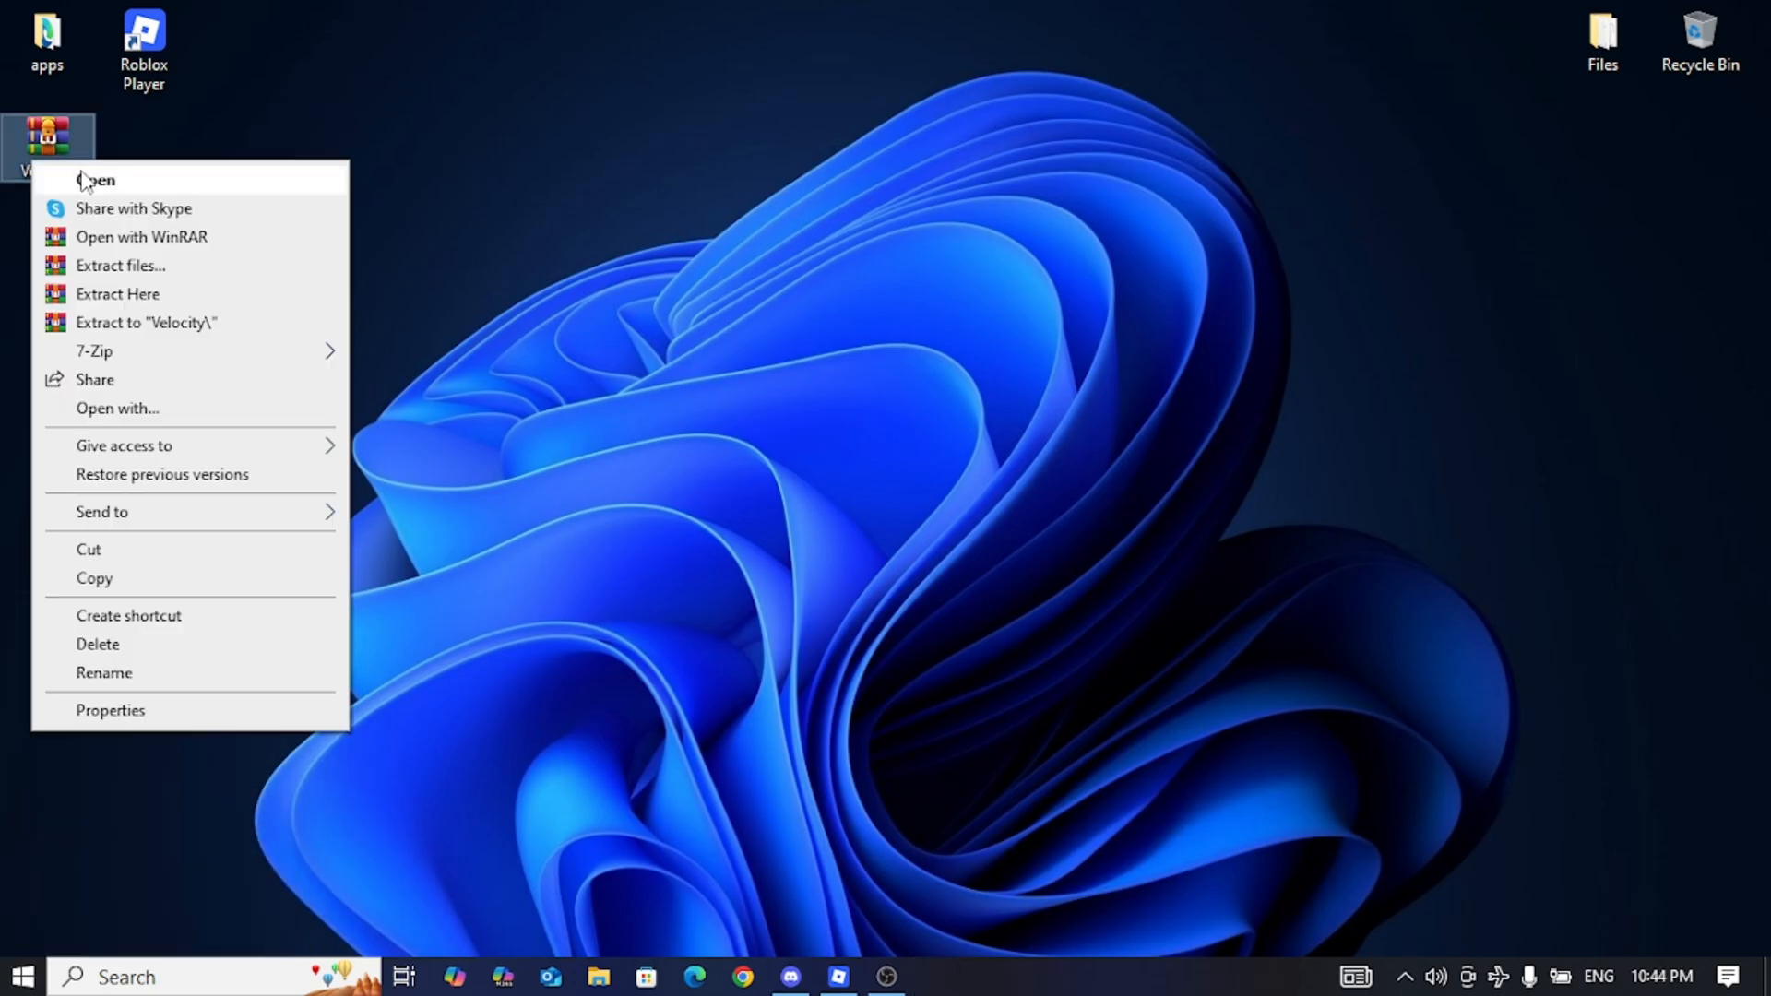
{"action": "mouse_move", "coordinate": [117, 293]}
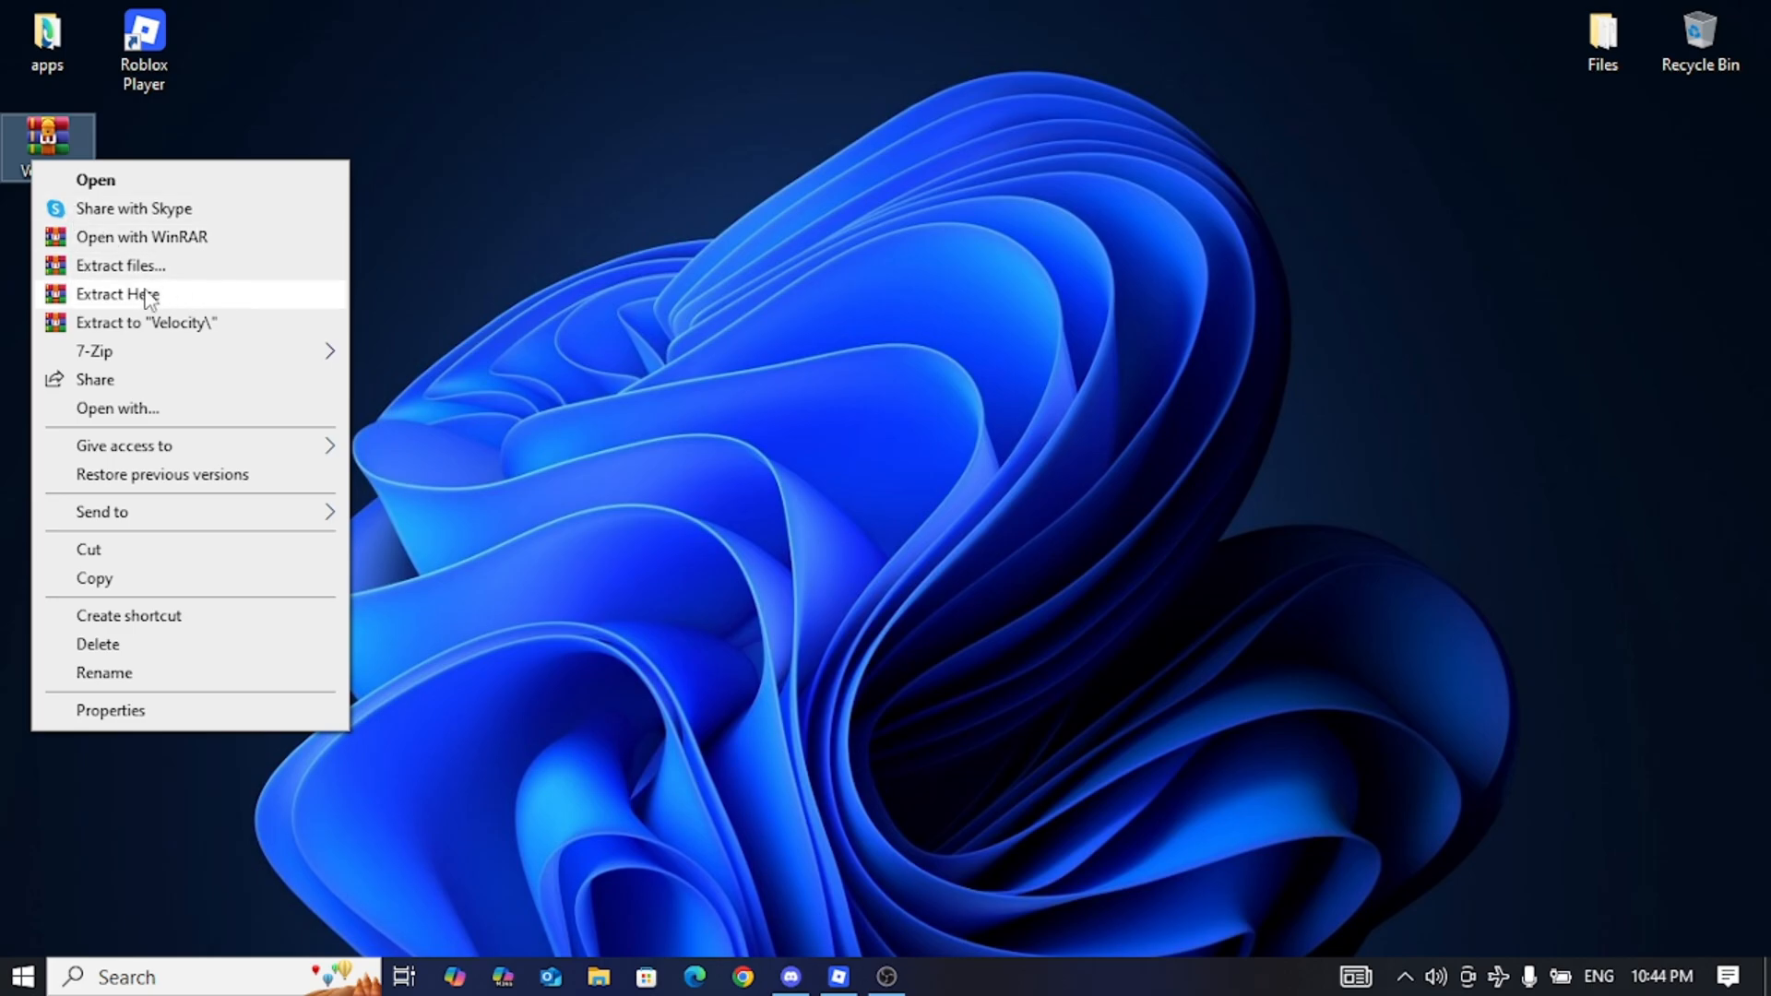
{"action": "left_click", "coordinate": [117, 294]}
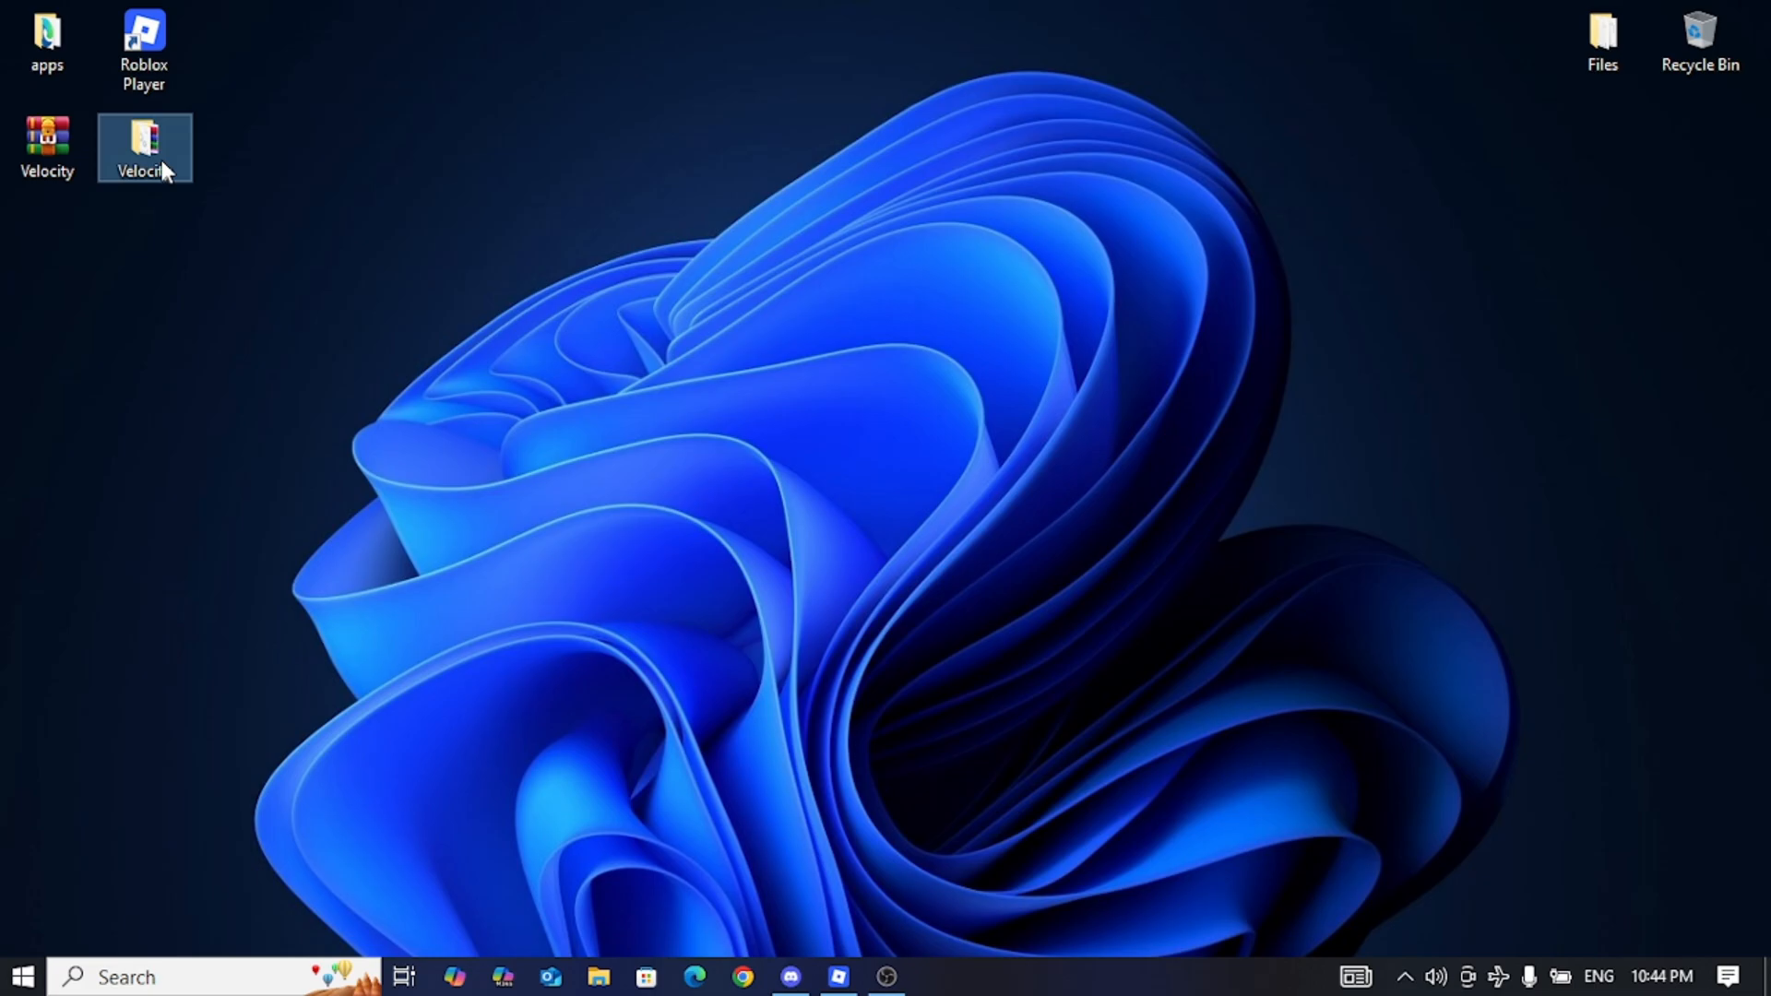
Step: Open the Velocity folder and run Velocity.exe, bypassing SmartScreen with Run anyway
{"action": "double_click", "coordinate": [144, 147]}
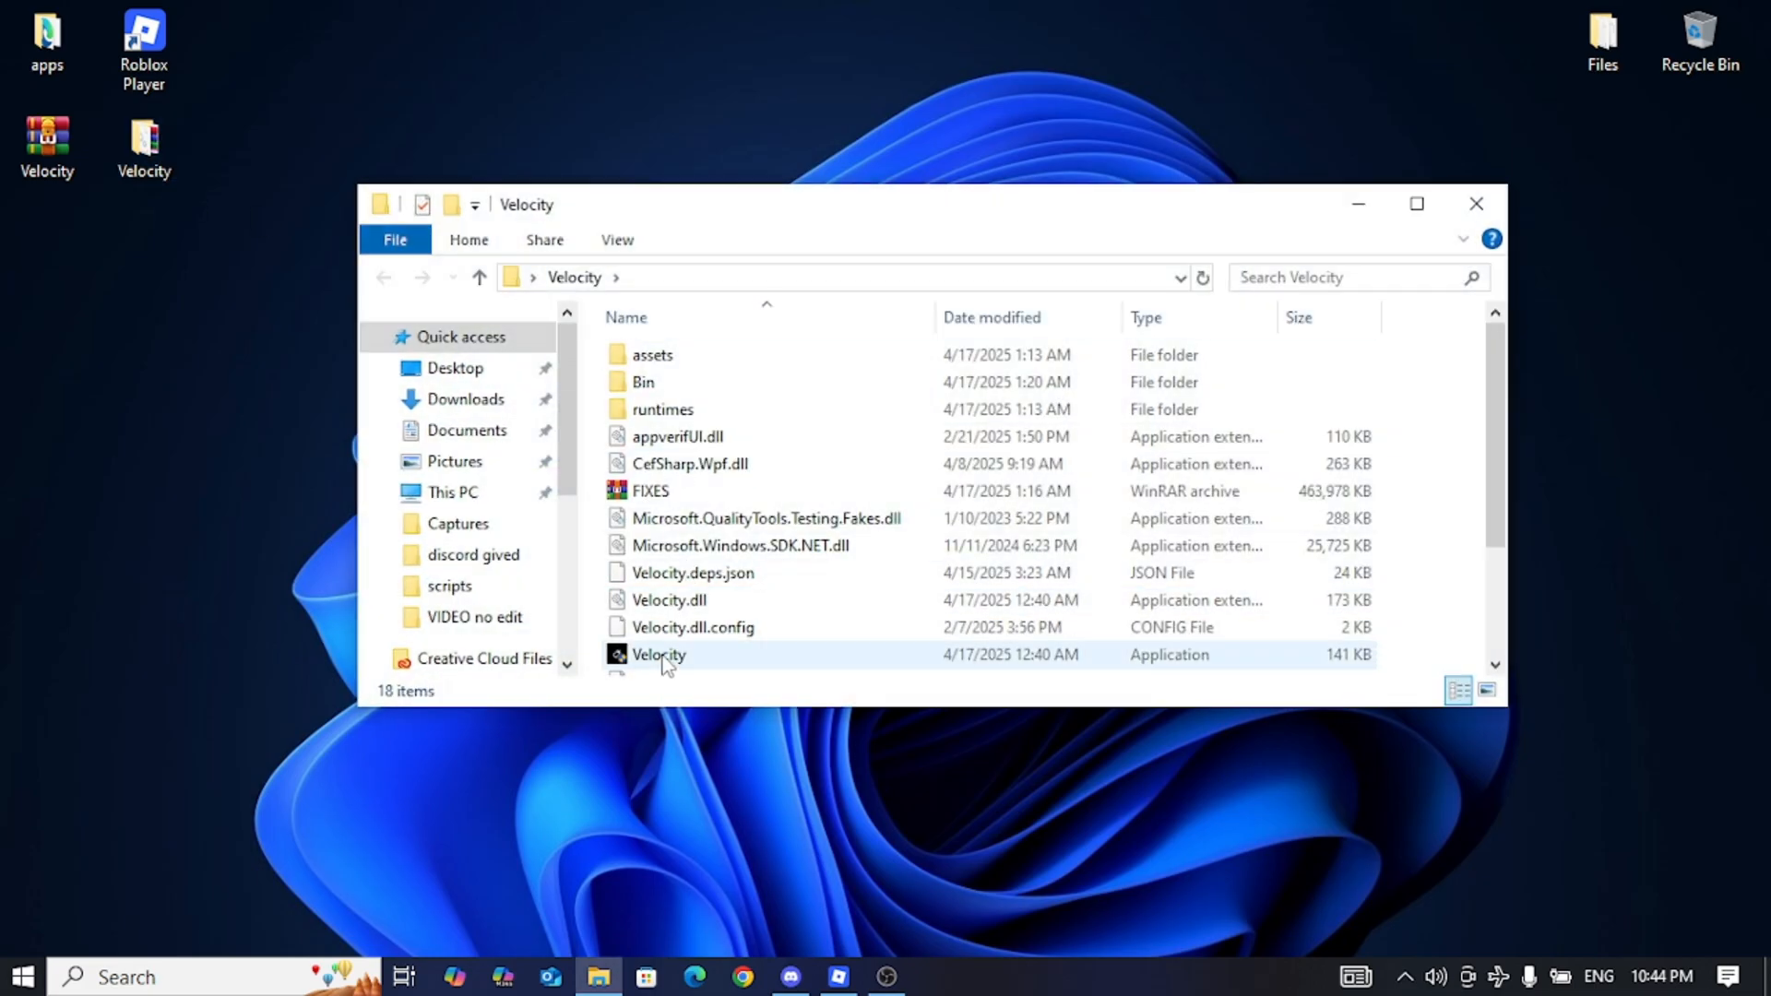
{"action": "left_click", "coordinate": [658, 654]}
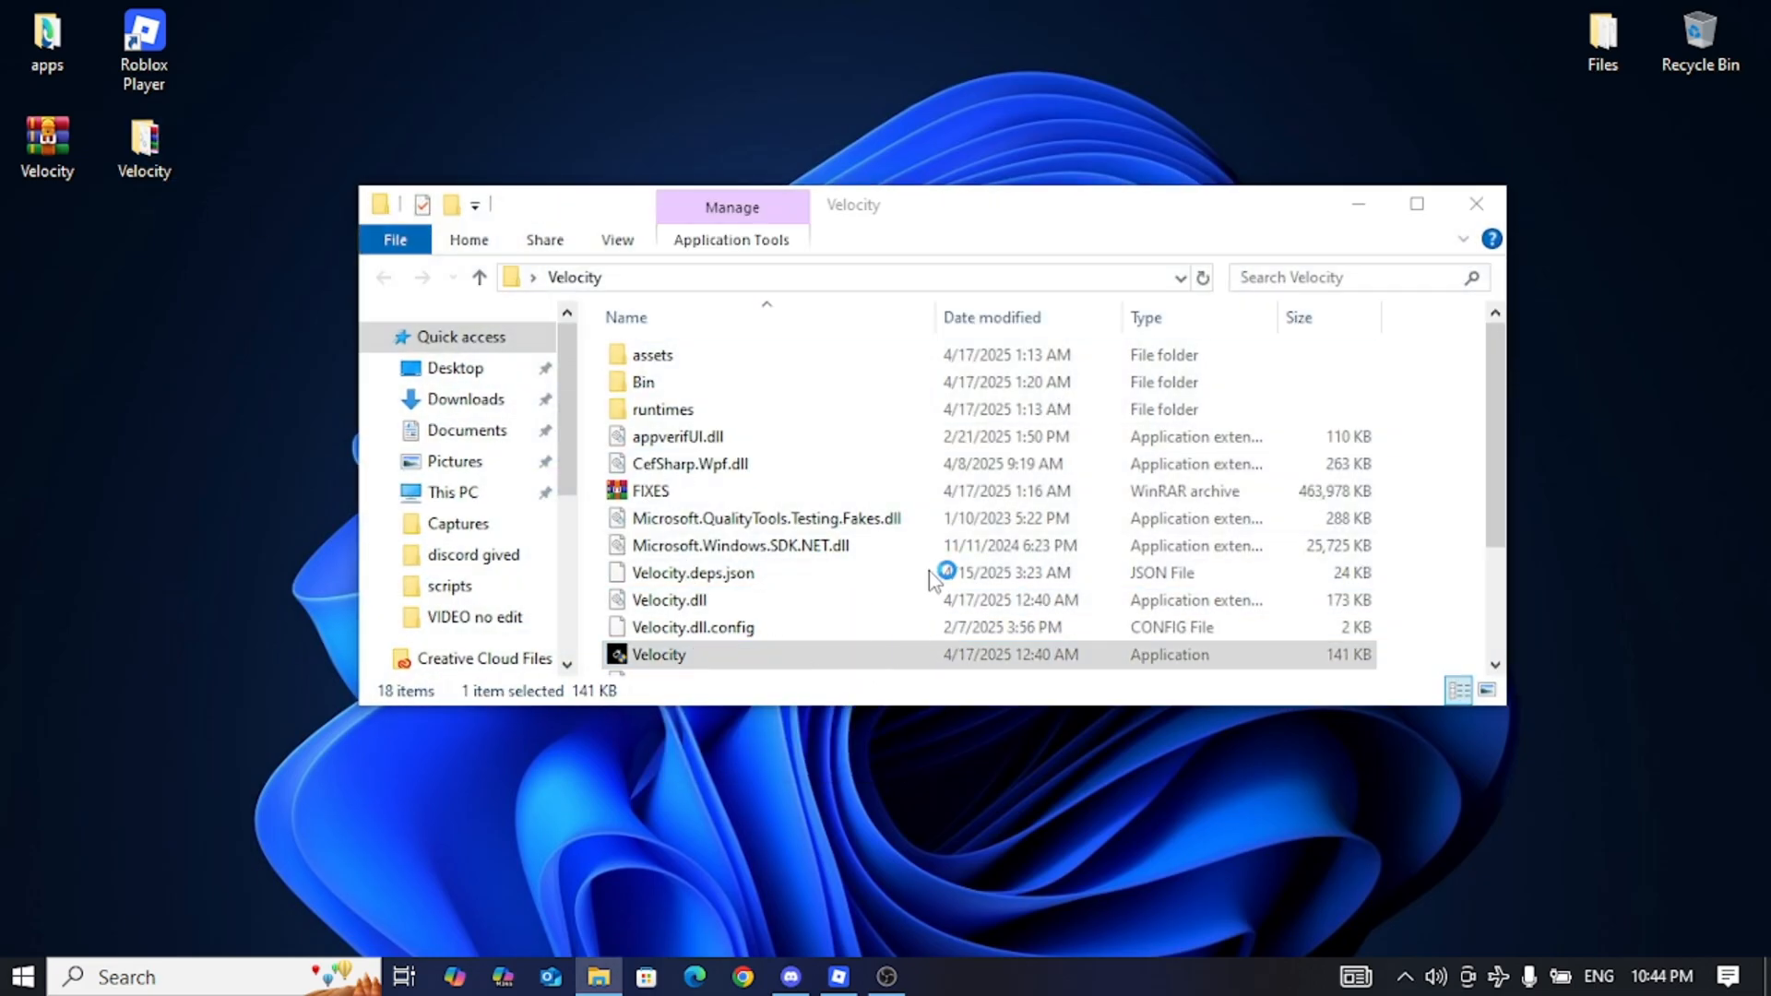
{"action": "double_click", "coordinate": [659, 655]}
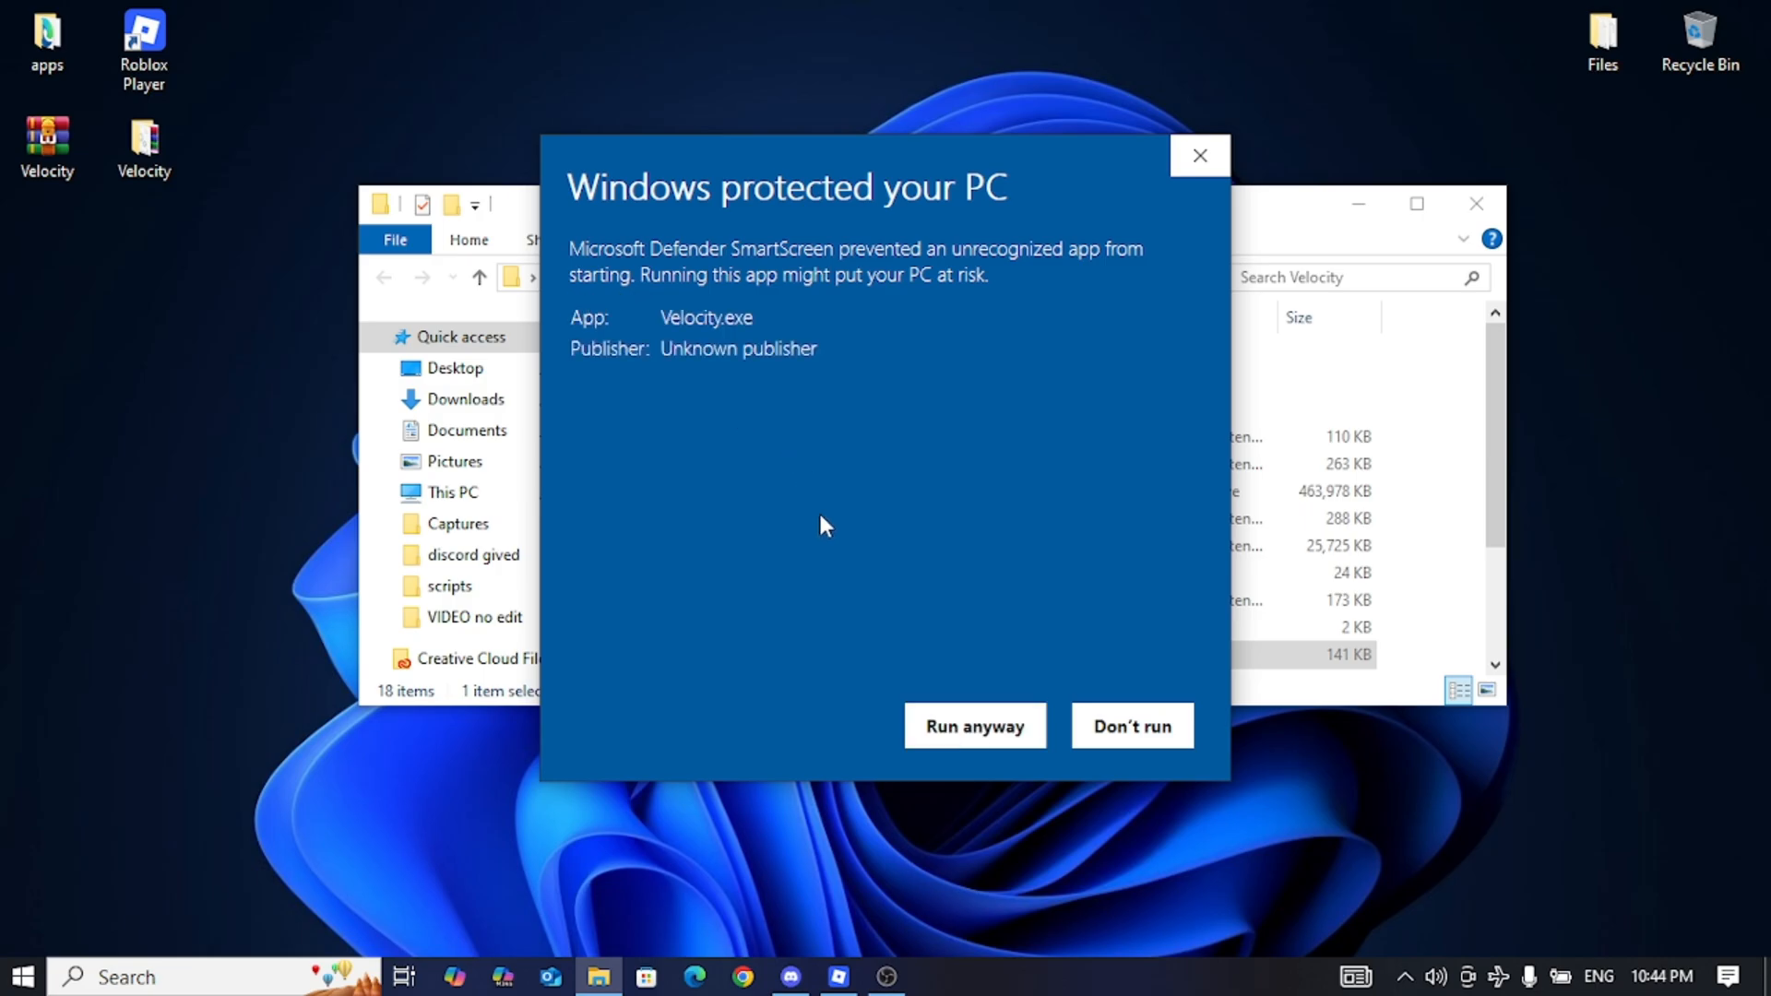
{"action": "left_click", "coordinate": [974, 725]}
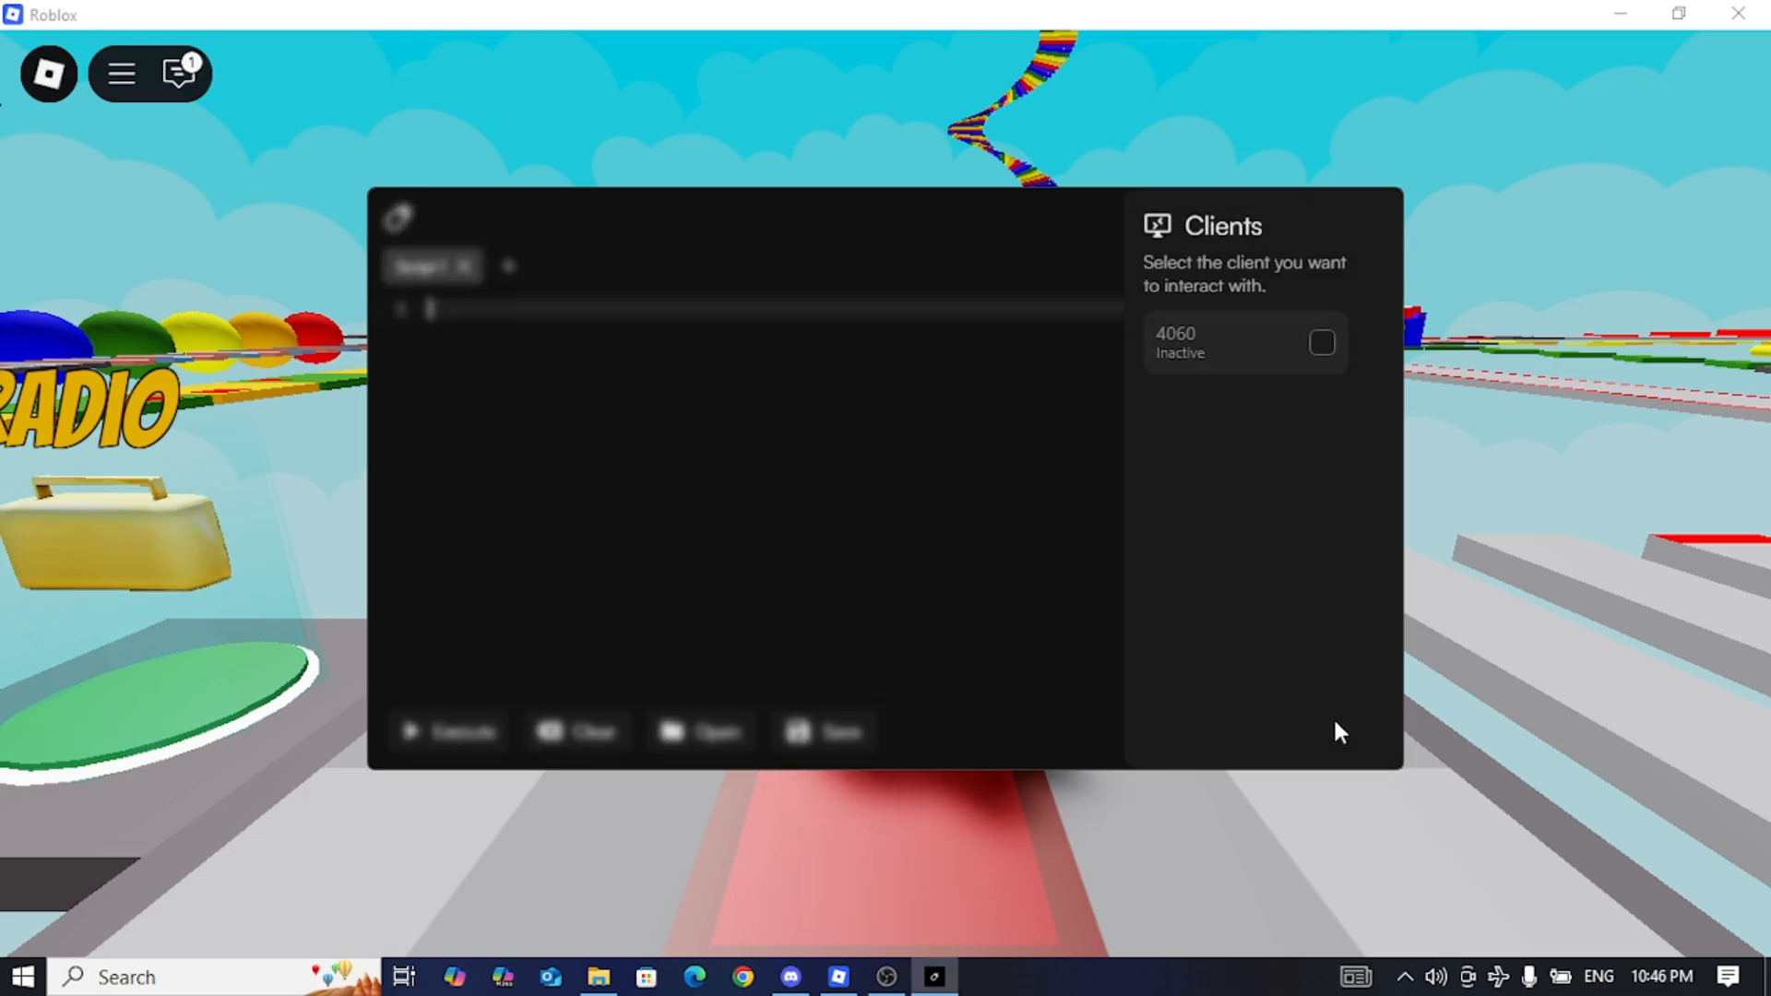
Step: Attempt injection, dismiss the select-a-client warning, and confirm client 4060 shows Active
{"action": "left_click", "coordinate": [1268, 731]}
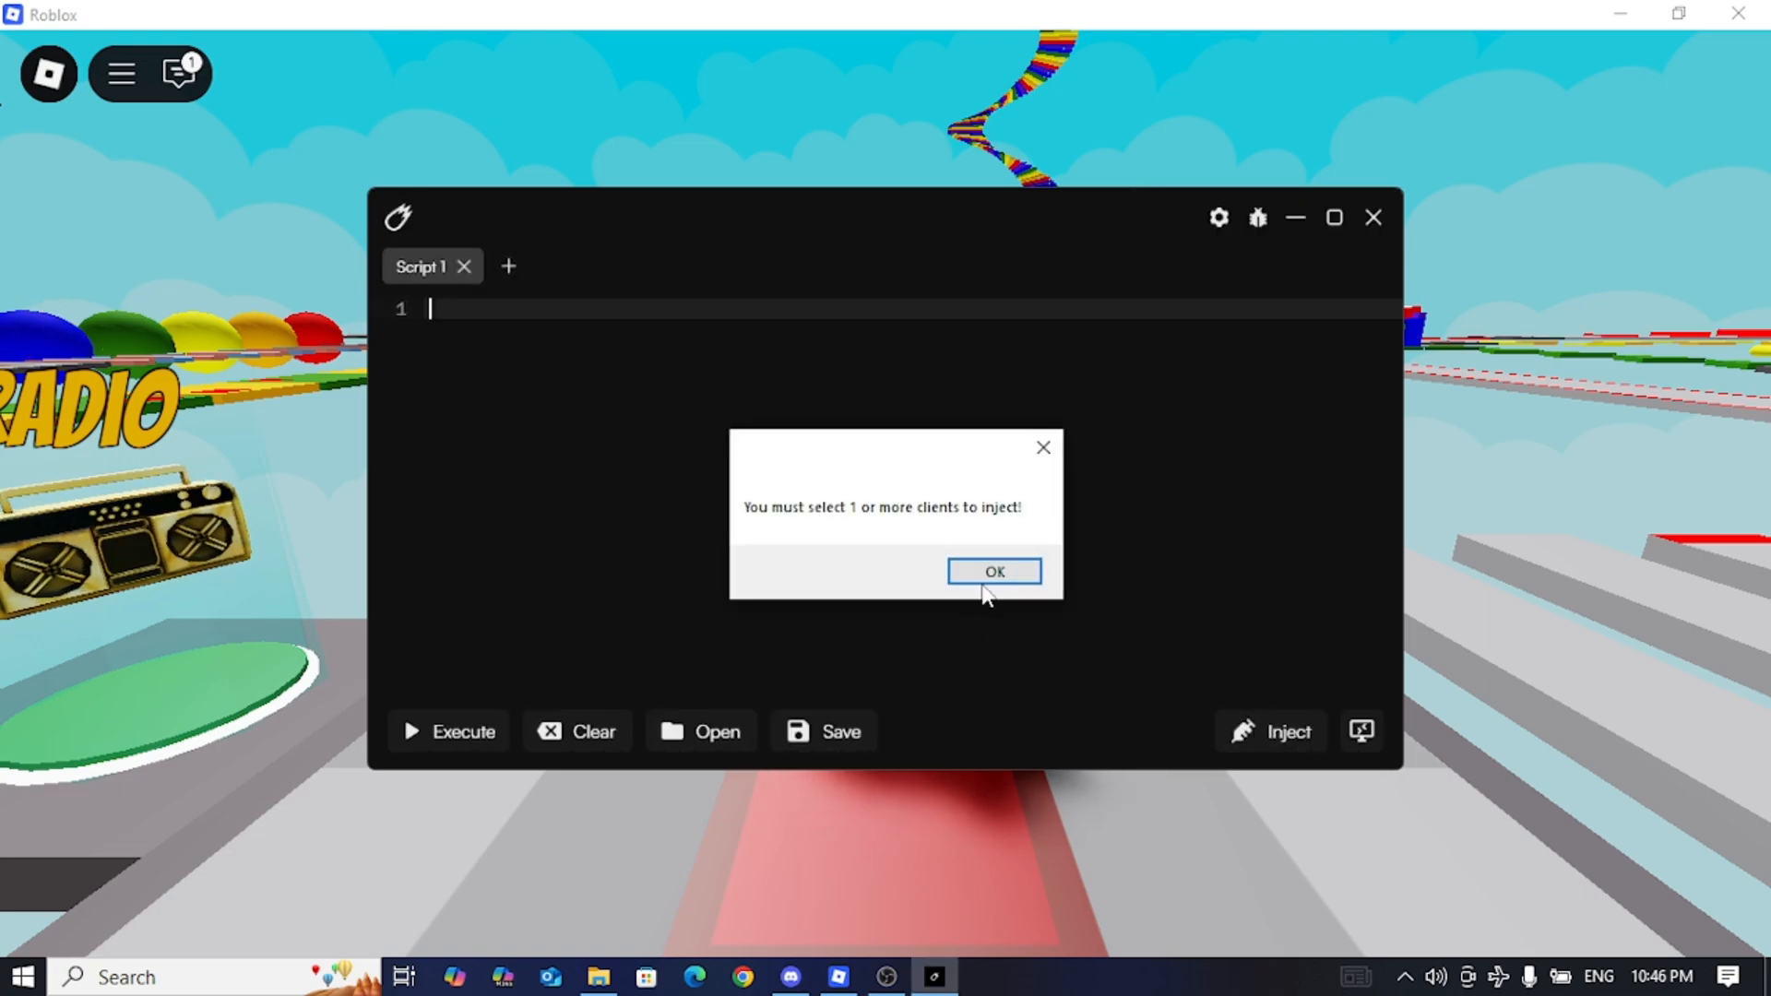
{"action": "left_click", "coordinate": [993, 570]}
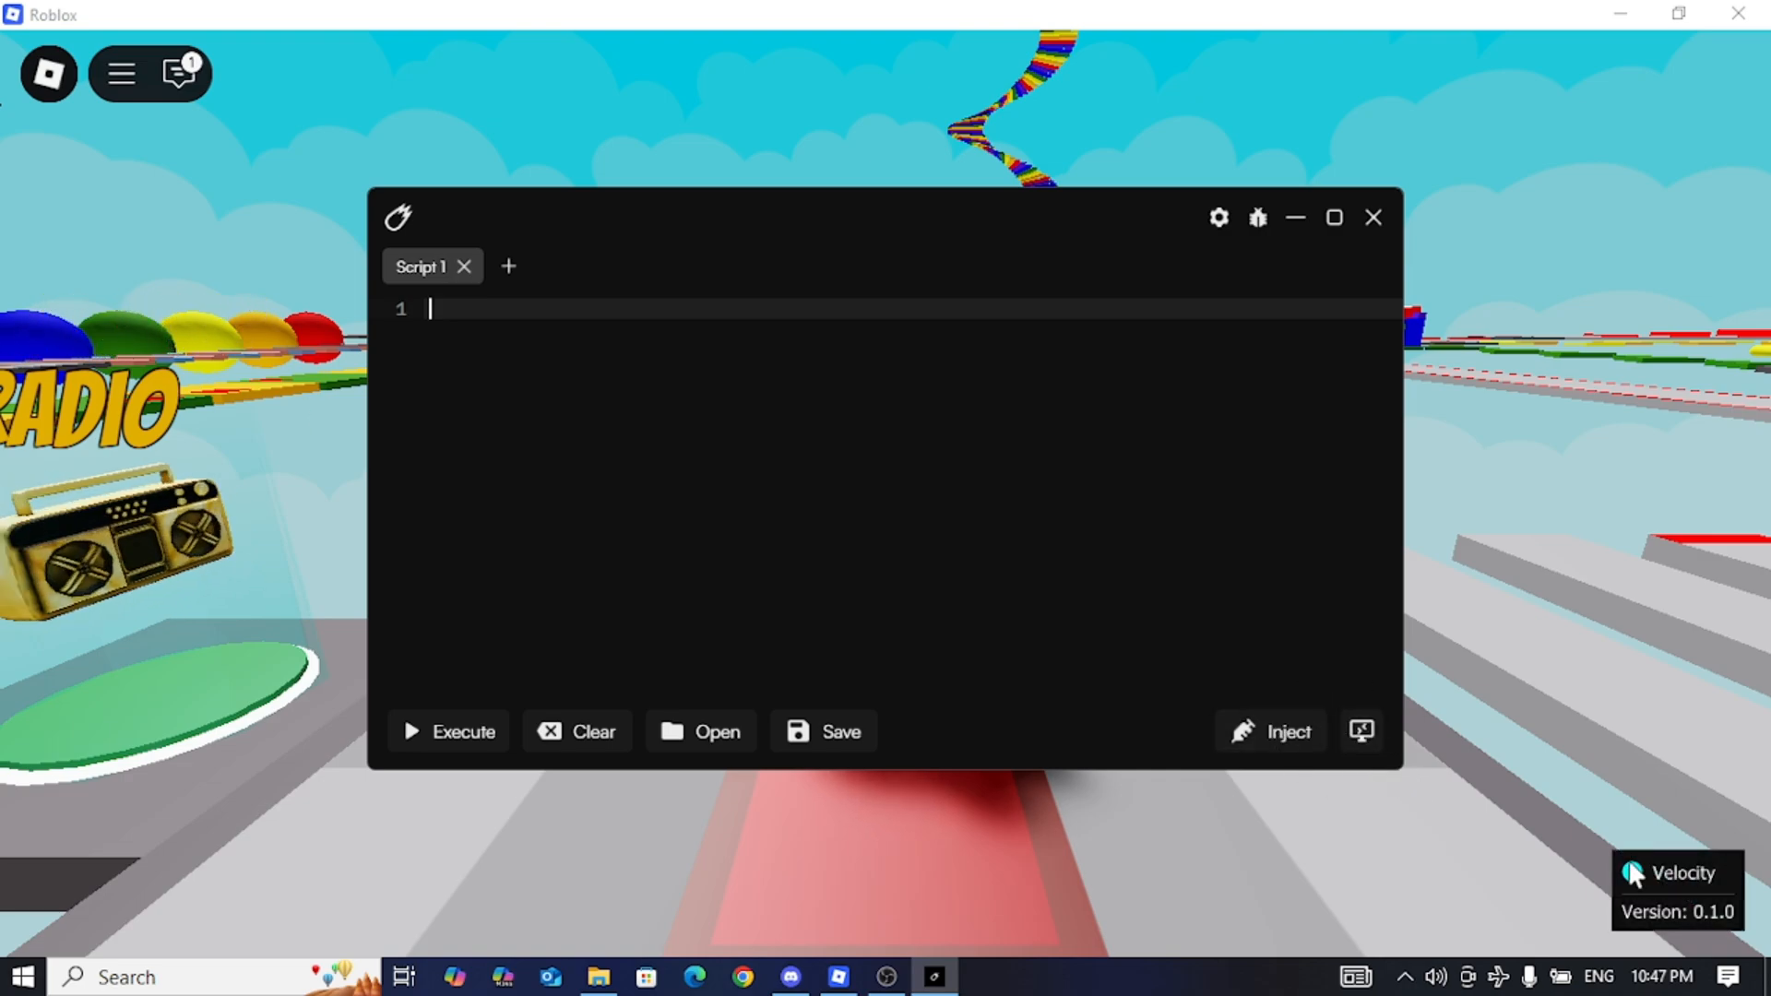
{"action": "left_click", "coordinate": [1361, 730]}
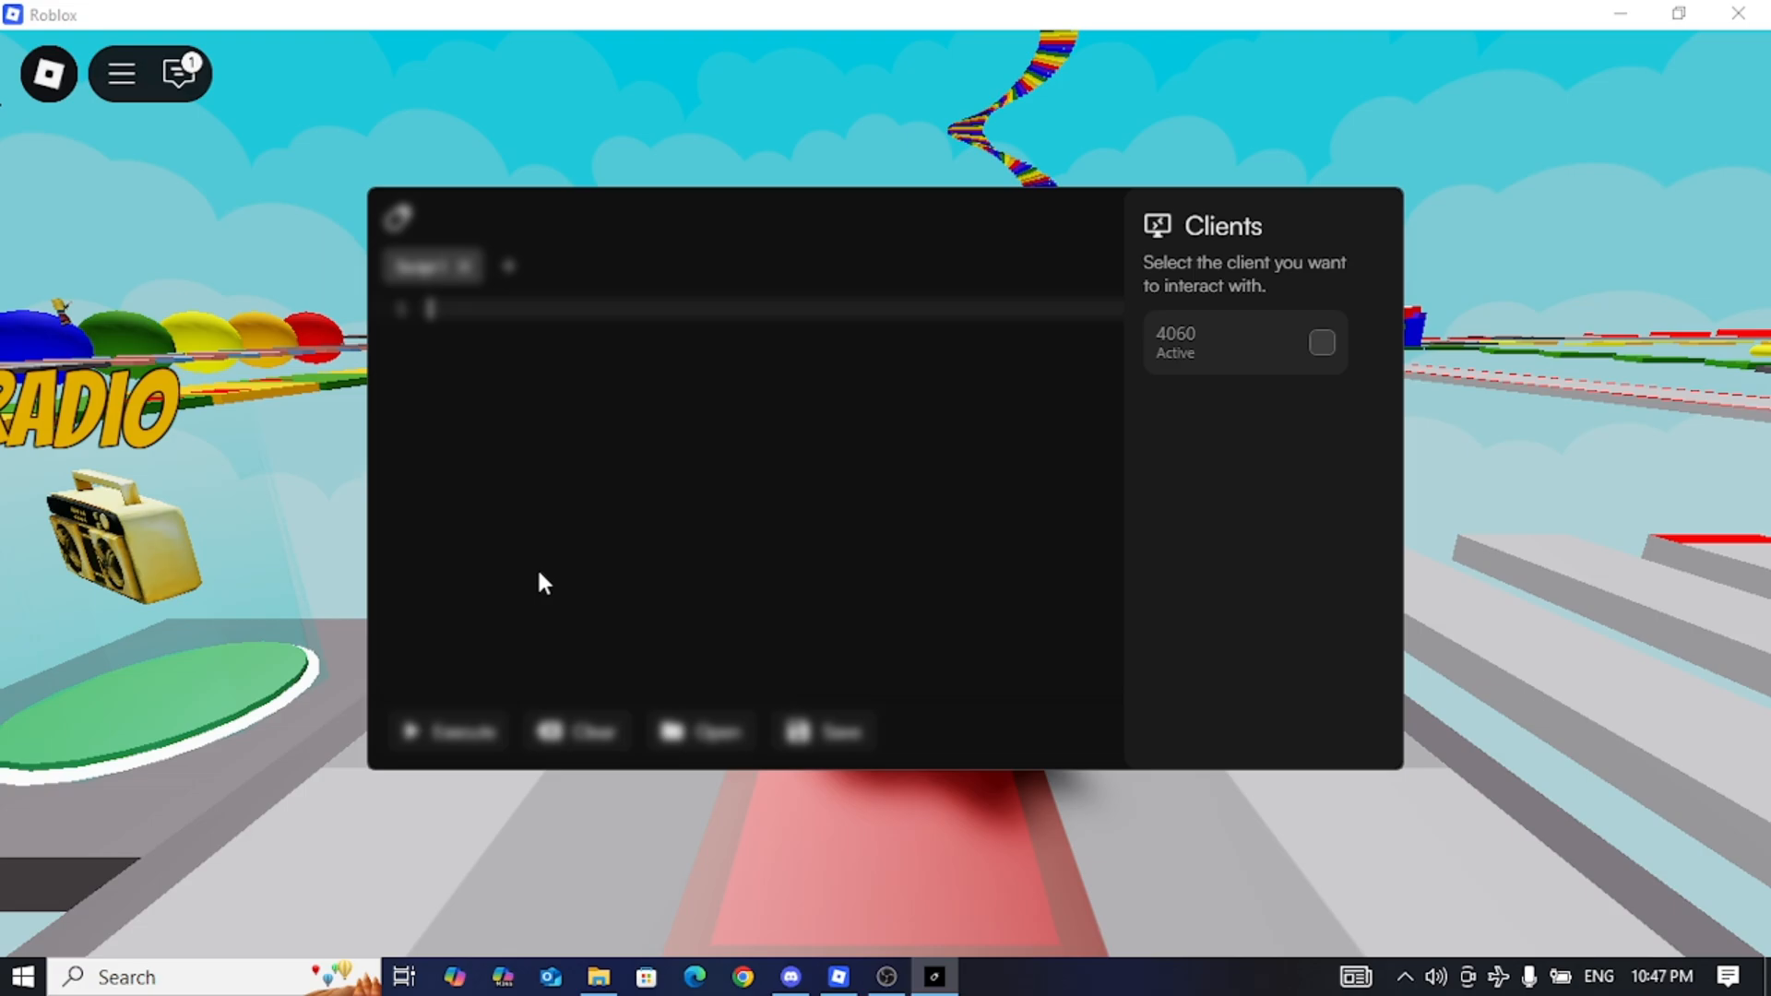